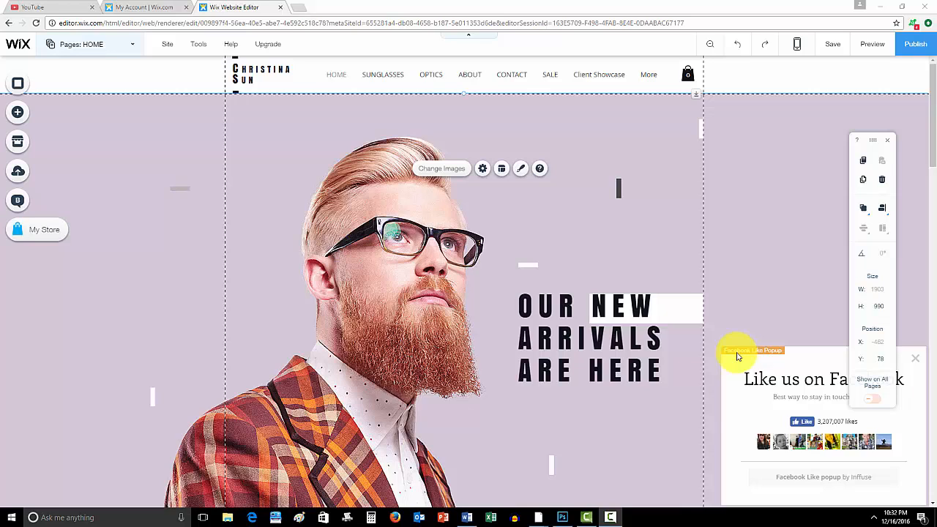
{"action": "mouse_move", "coordinate": [194, 134]}
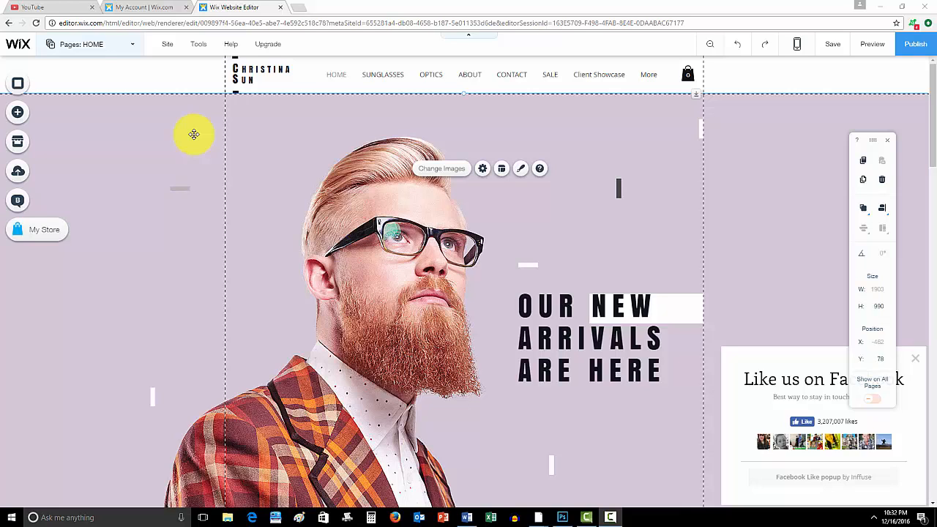
{"action": "mouse_move", "coordinate": [665, 132]}
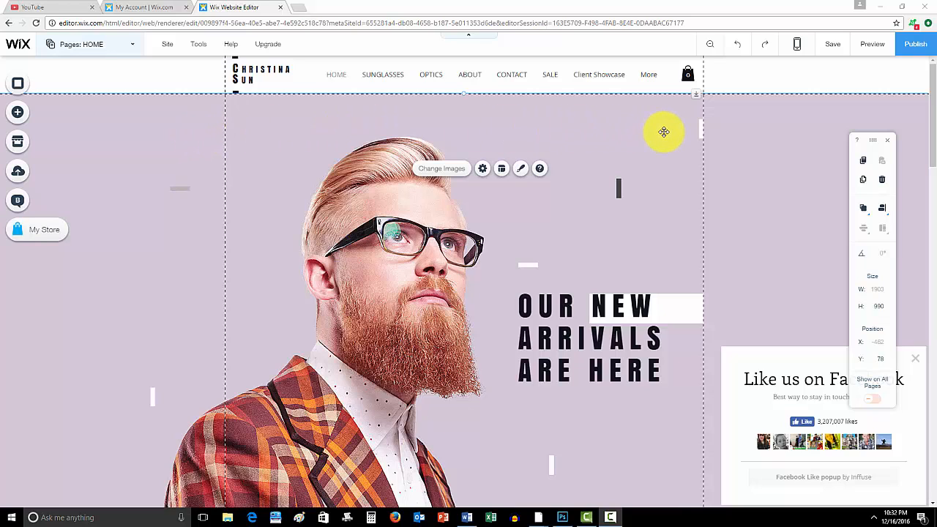
{"action": "mouse_move", "coordinate": [277, 169]}
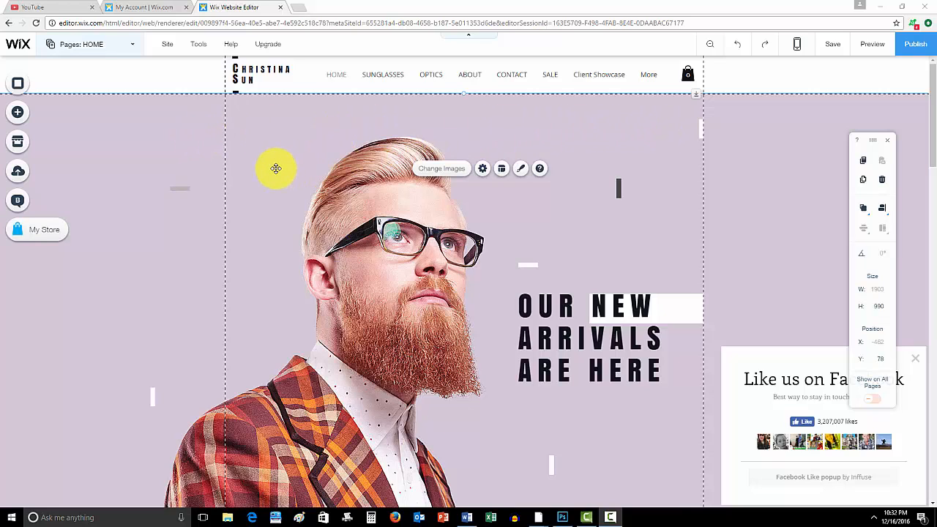
{"action": "mouse_move", "coordinate": [140, 238]}
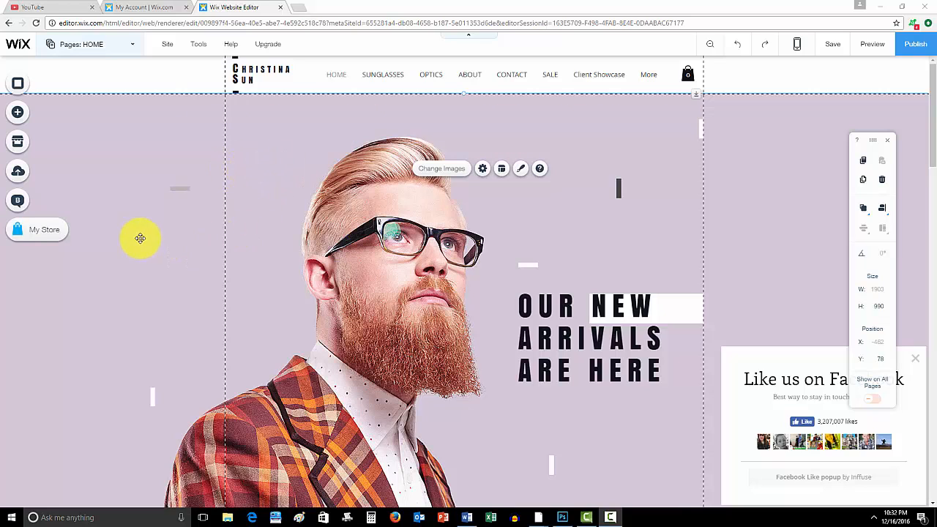
{"action": "mouse_move", "coordinate": [156, 219]}
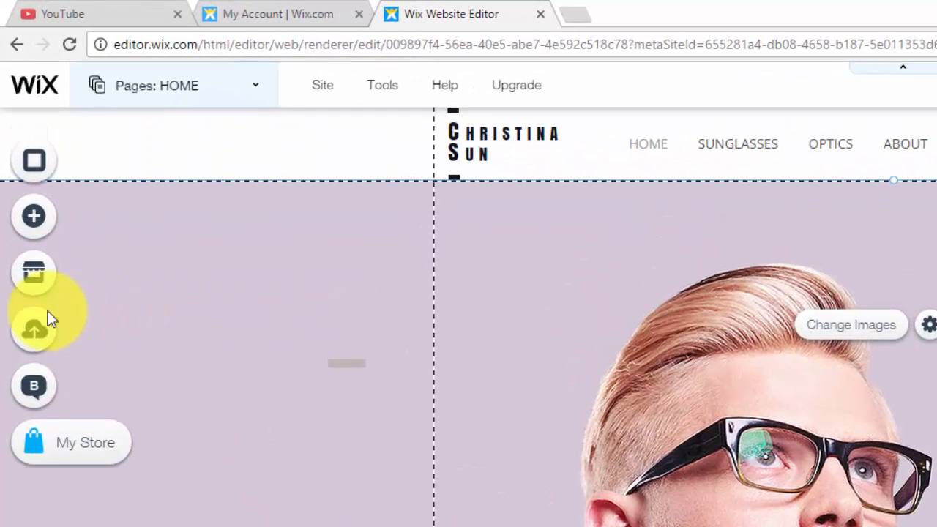
- Search the App Market for 'social' and add the Social Media Stream app to the site
{"action": "left_click", "coordinate": [34, 330]}
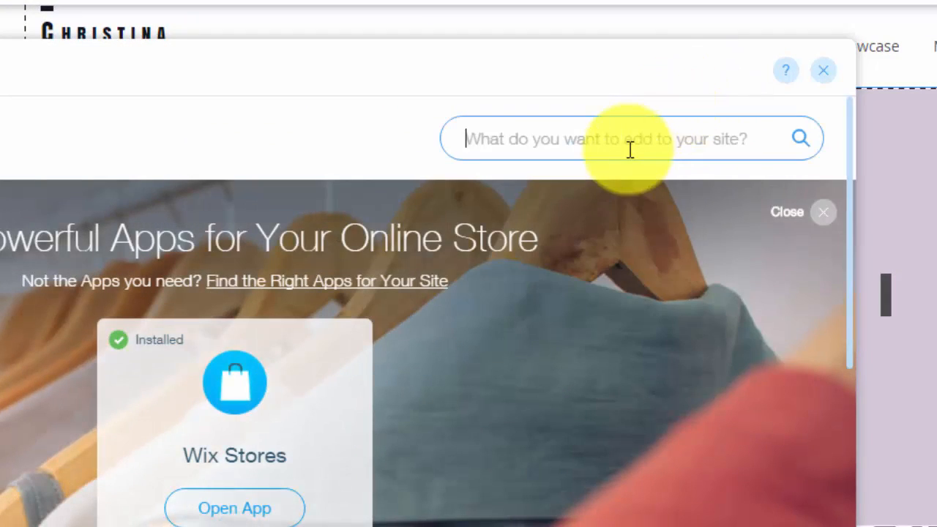
{"action": "type", "text": "social med"}
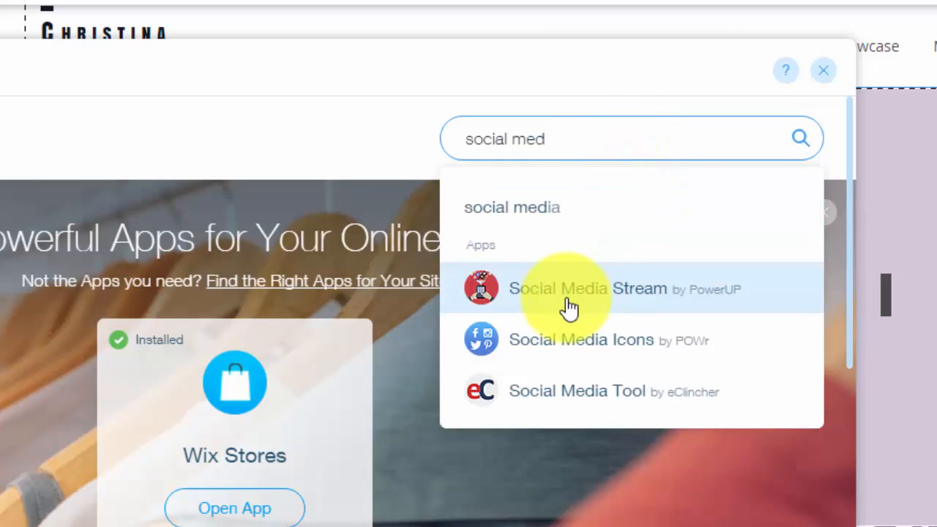
{"action": "left_click", "coordinate": [587, 288]}
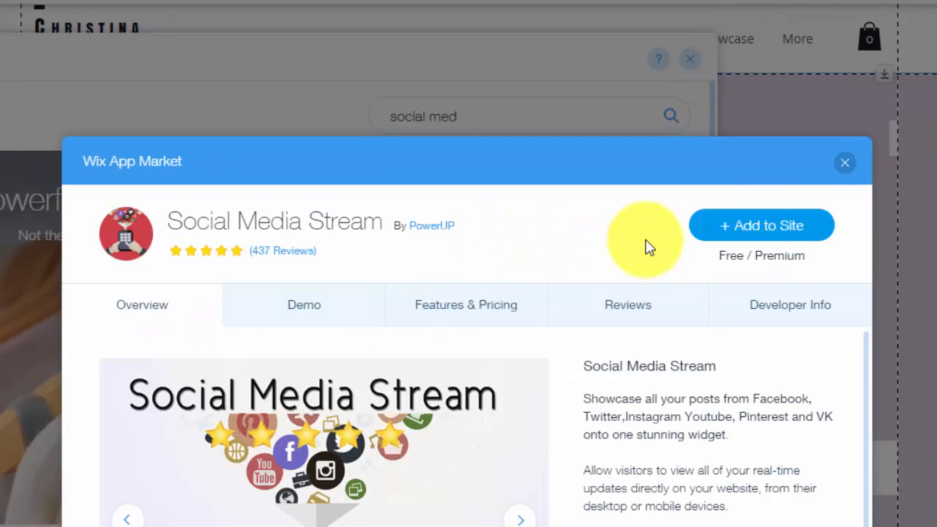
{"action": "left_click", "coordinate": [762, 225]}
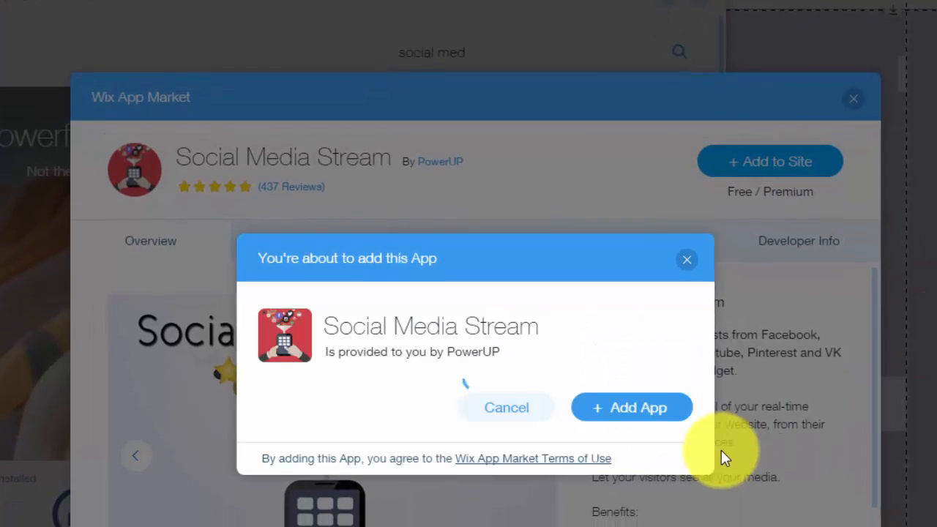
{"action": "left_click", "coordinate": [631, 408]}
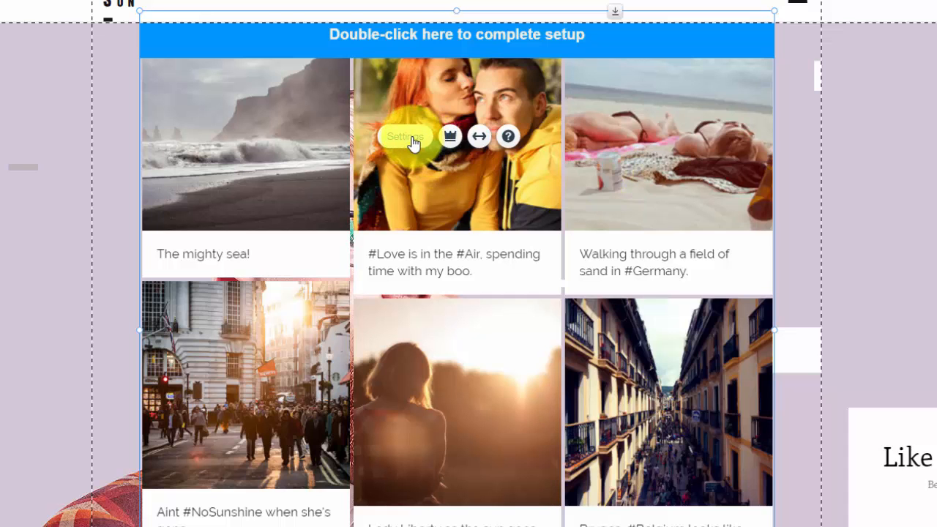
{"action": "mouse_move", "coordinate": [383, 117]}
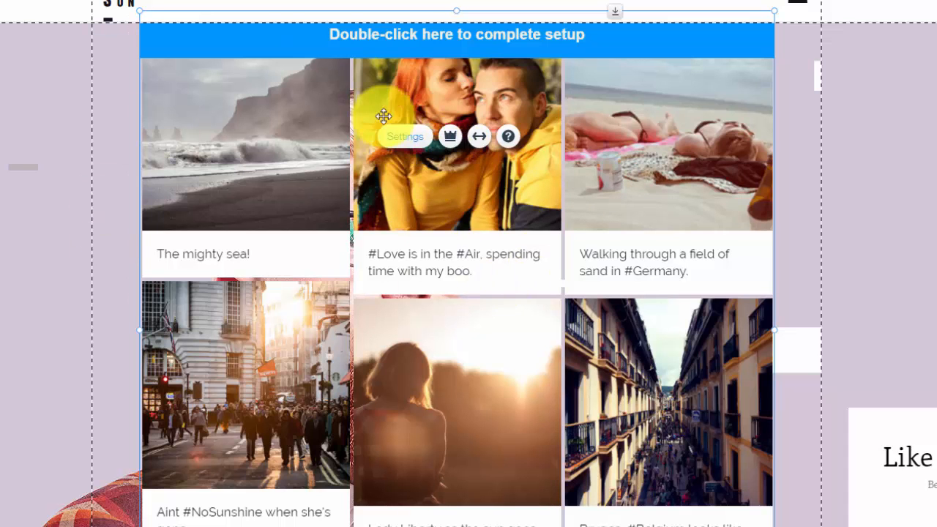
- Open the stream widget's feed editor, switch to Settings, and scroll through the display options
{"action": "double_click", "coordinate": [456, 34]}
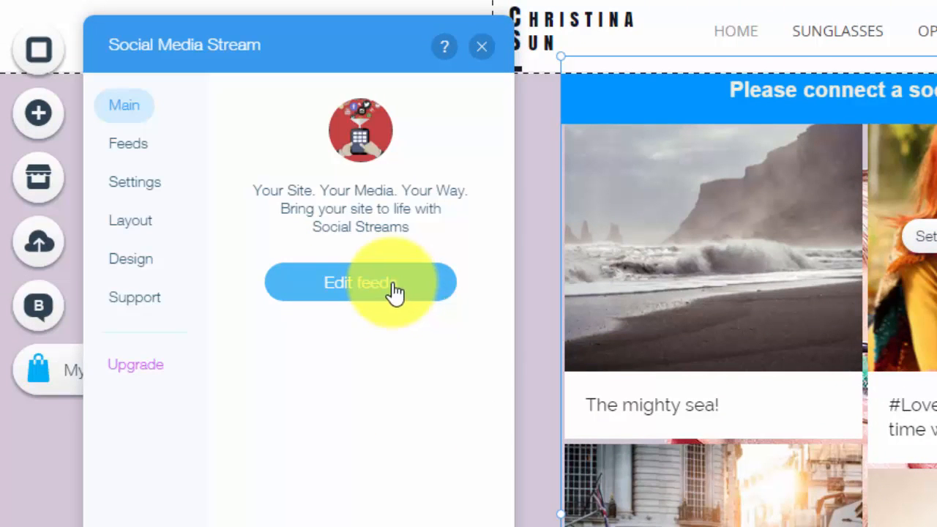
{"action": "left_click", "coordinate": [128, 143]}
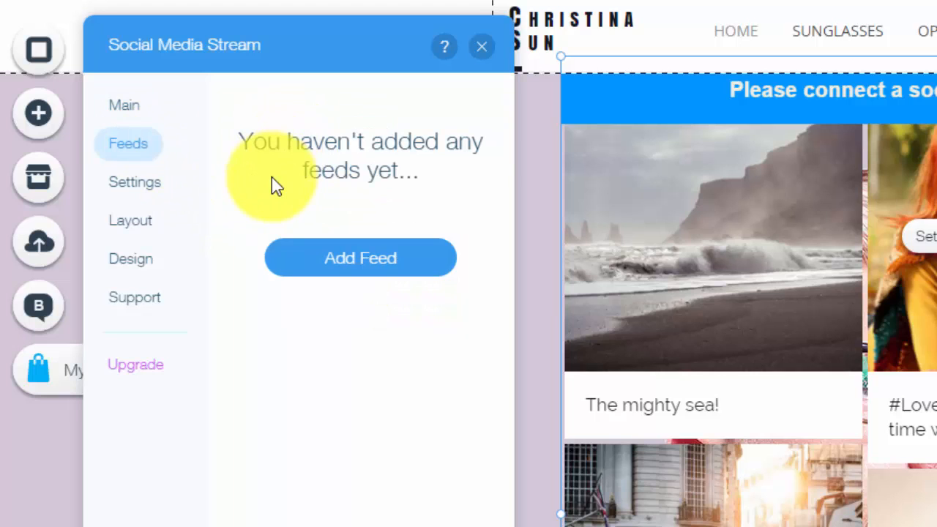
{"action": "mouse_move", "coordinate": [183, 202]}
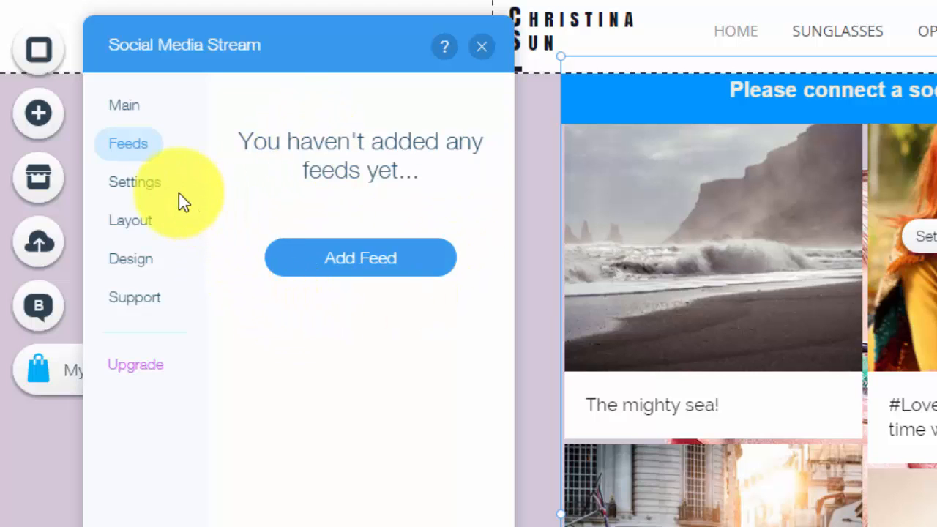
{"action": "left_click", "coordinate": [135, 182]}
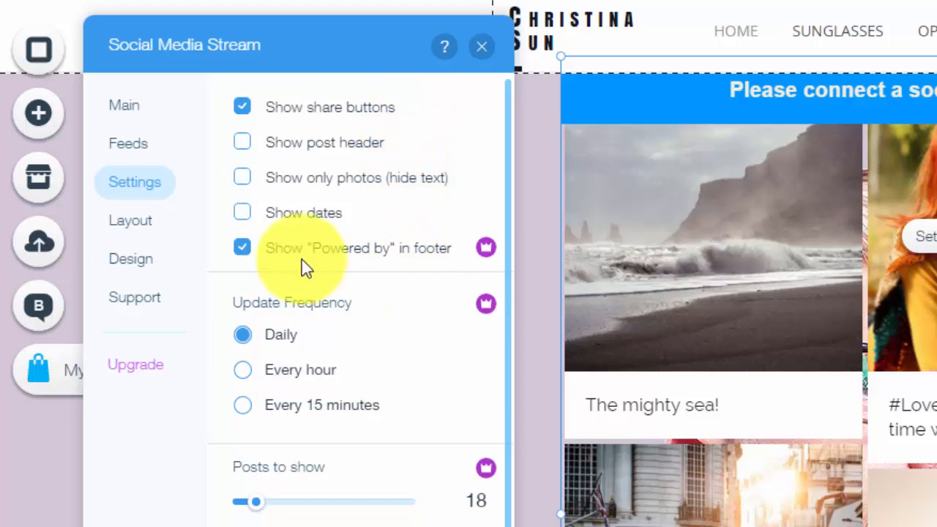
{"action": "mouse_move", "coordinate": [432, 263]}
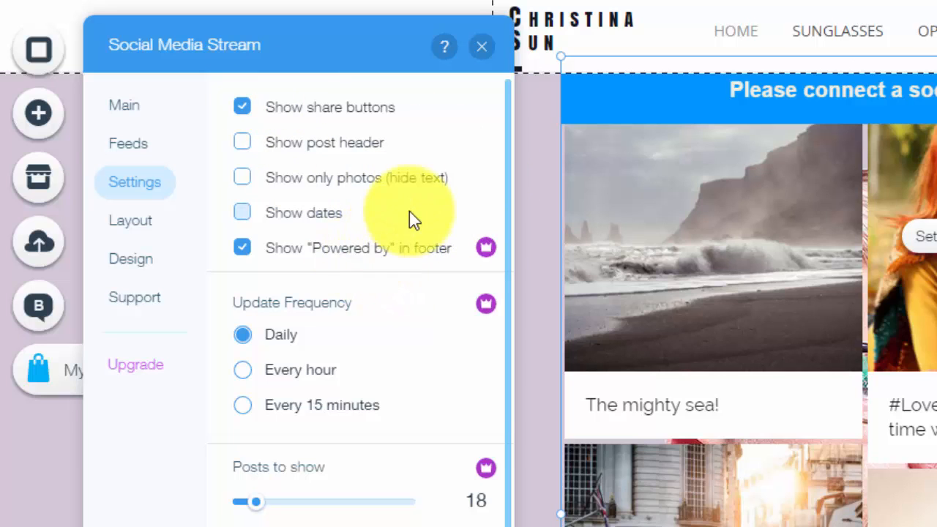
{"action": "scroll", "scroll_direction": "down", "scroll_amount": 3}
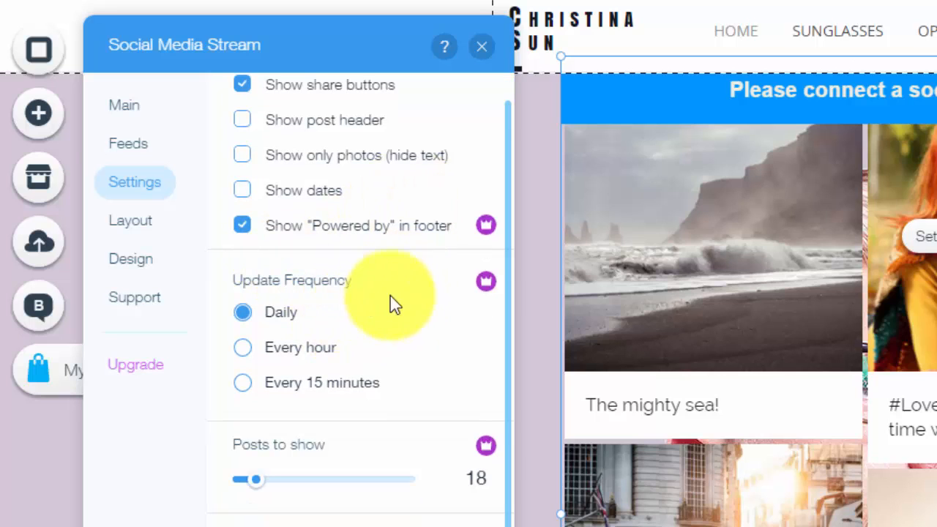
{"action": "mouse_move", "coordinate": [406, 351]}
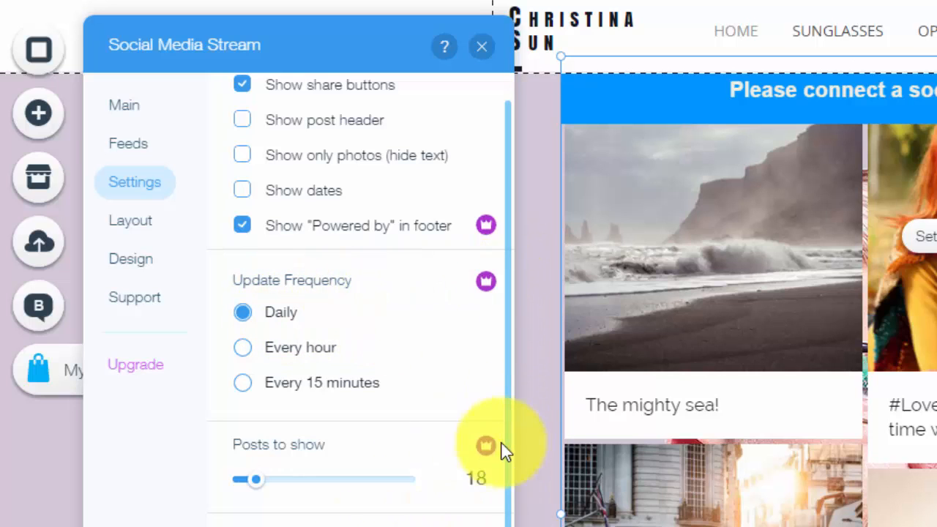
{"action": "mouse_move", "coordinate": [251, 479]}
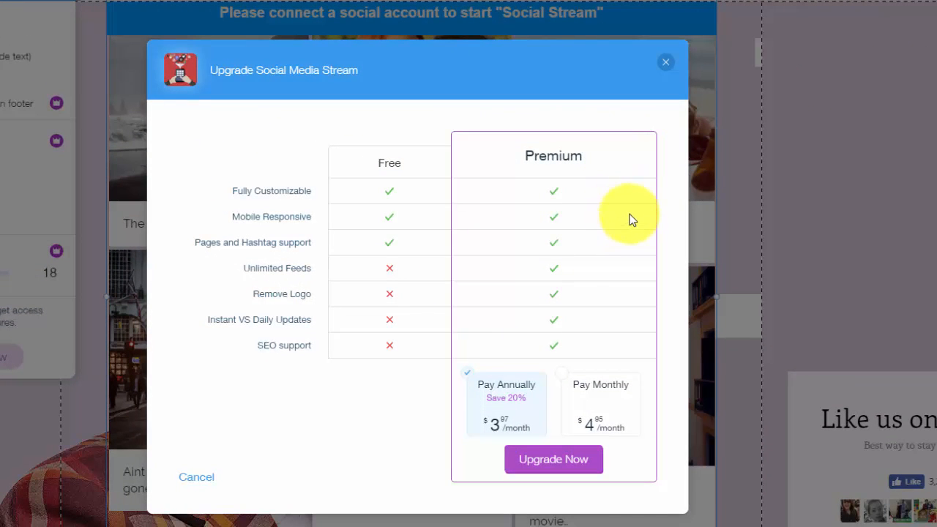
{"action": "mouse_move", "coordinate": [632, 187]}
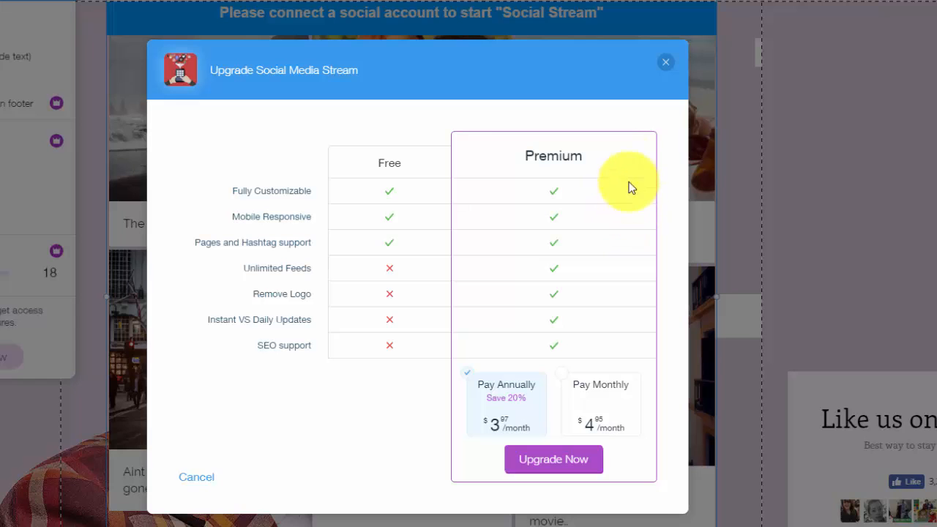
{"action": "mouse_move", "coordinate": [647, 120]}
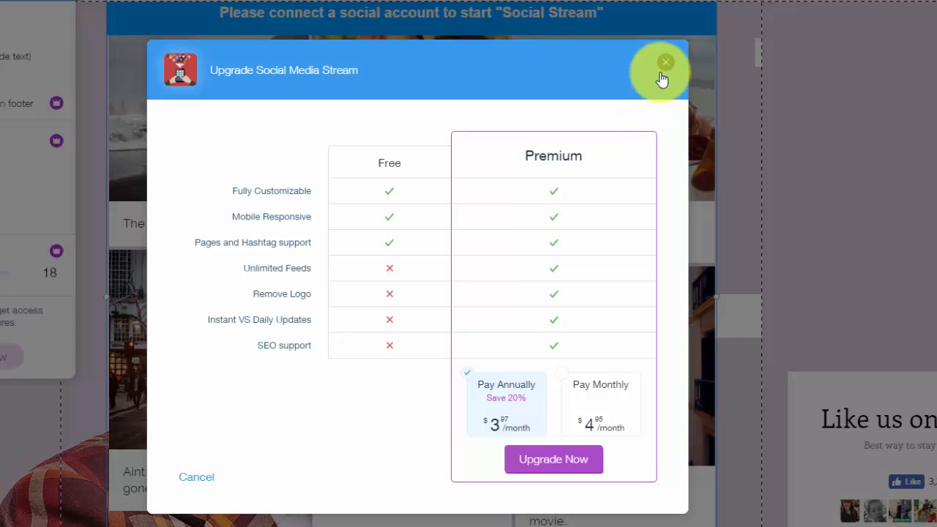
{"action": "left_click", "coordinate": [665, 61]}
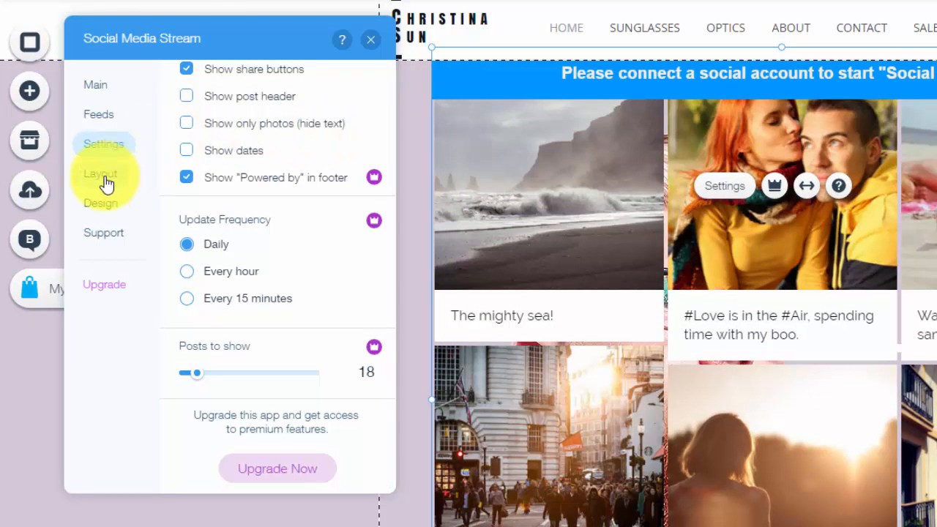
- Try the 3D Cube layout, then switch the stream back to Grid
{"action": "left_click", "coordinate": [100, 174]}
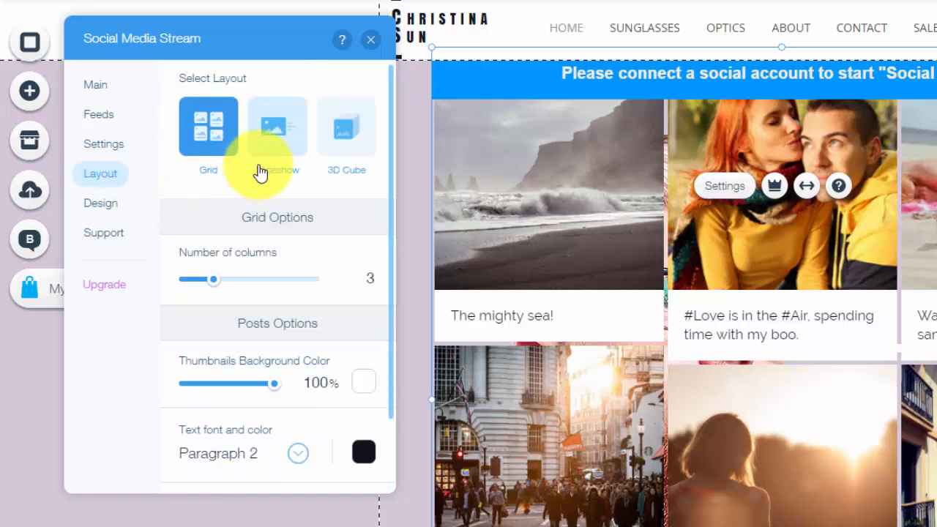
{"action": "left_click", "coordinate": [347, 126]}
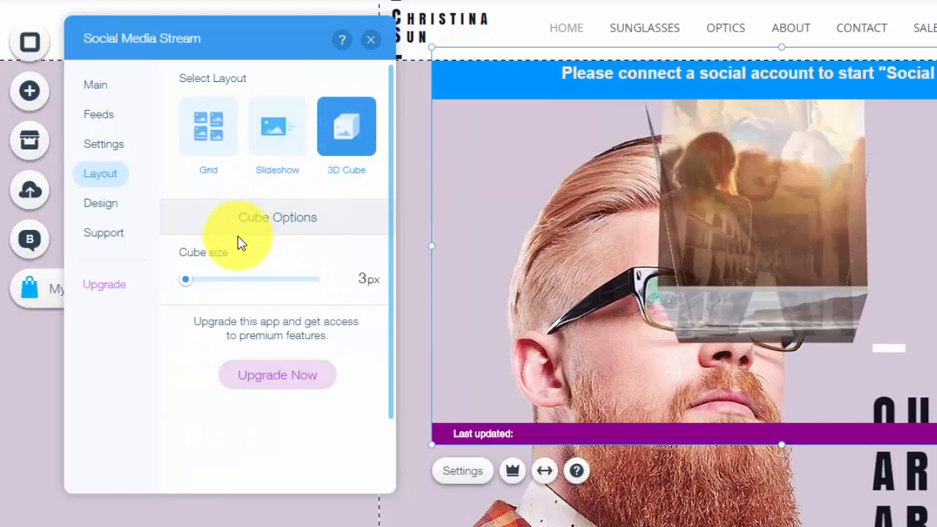
{"action": "left_click", "coordinate": [208, 126]}
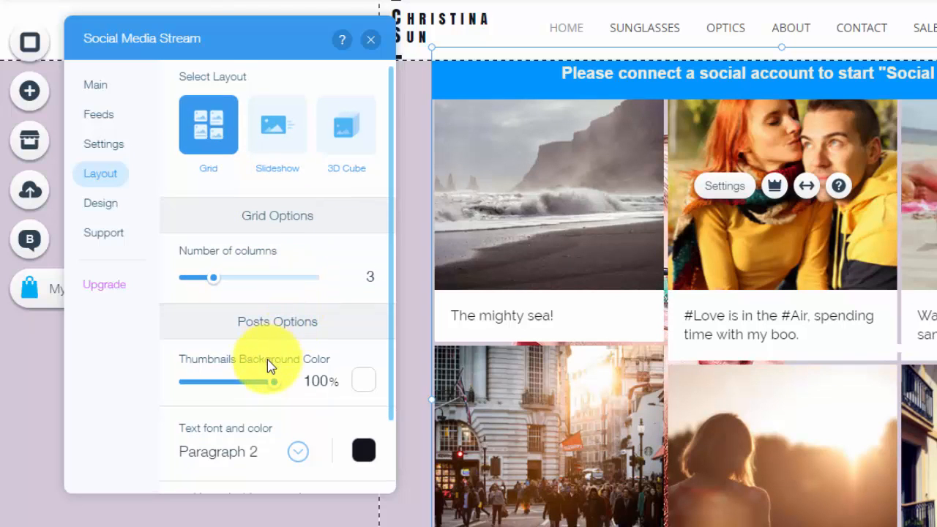
{"action": "scroll", "scroll_direction": "down", "scroll_amount": 3}
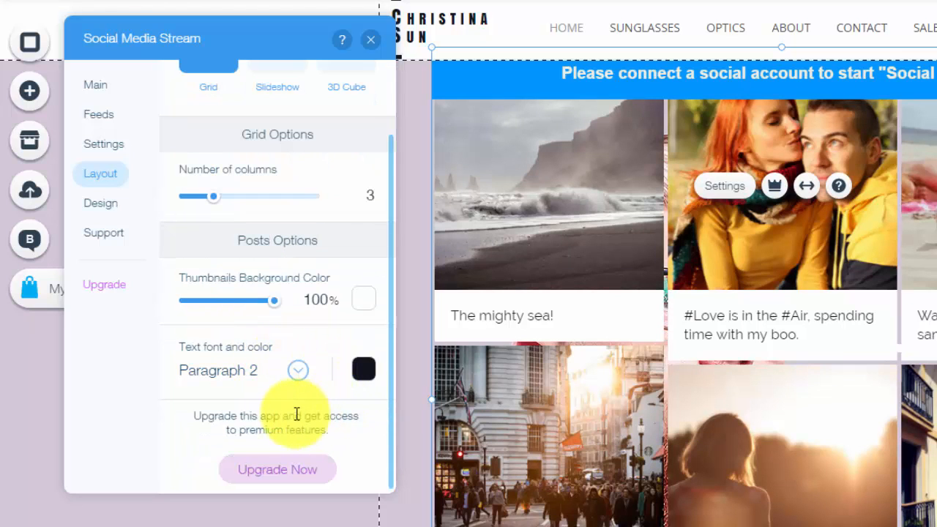
- Enable Border Rounded Corners in Design, view Support, and return to Main
{"action": "left_click", "coordinate": [100, 203]}
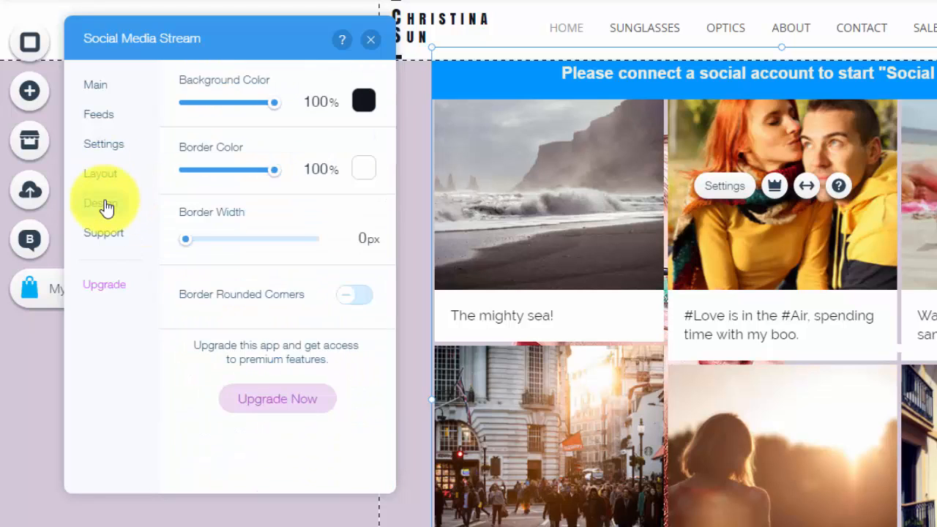
{"action": "left_click", "coordinate": [100, 203]}
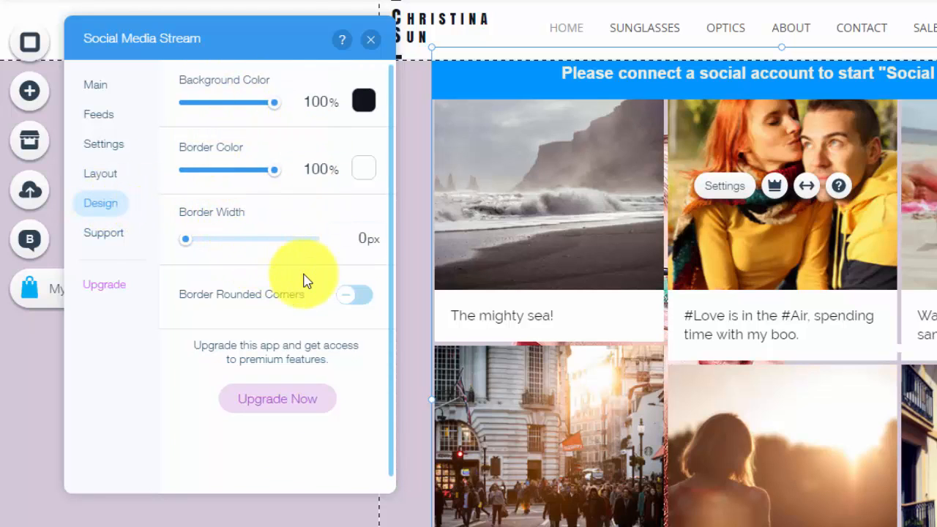
{"action": "left_click", "coordinate": [354, 294]}
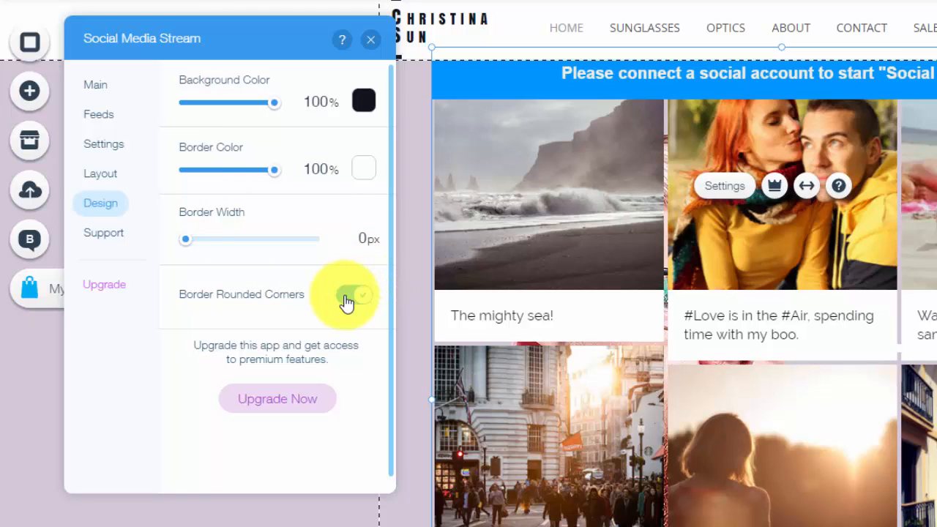
{"action": "left_click", "coordinate": [354, 294]}
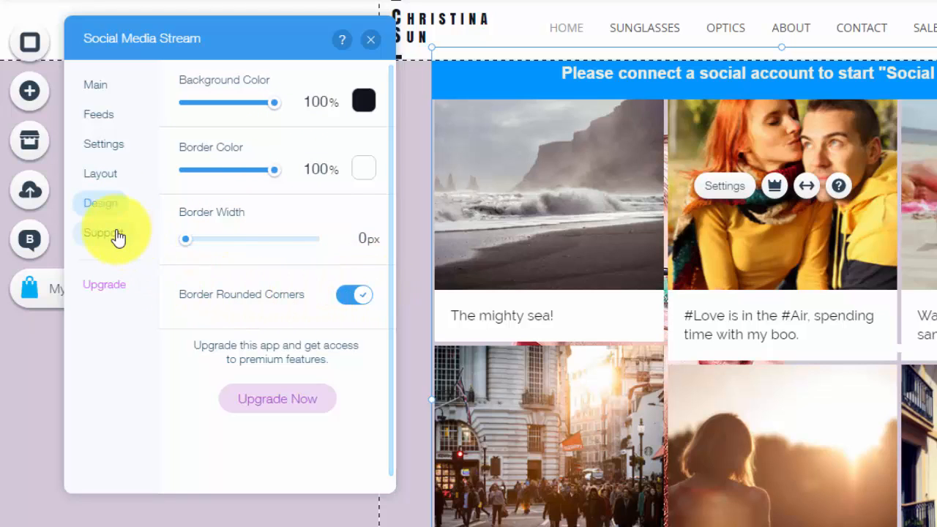
{"action": "left_click", "coordinate": [104, 233]}
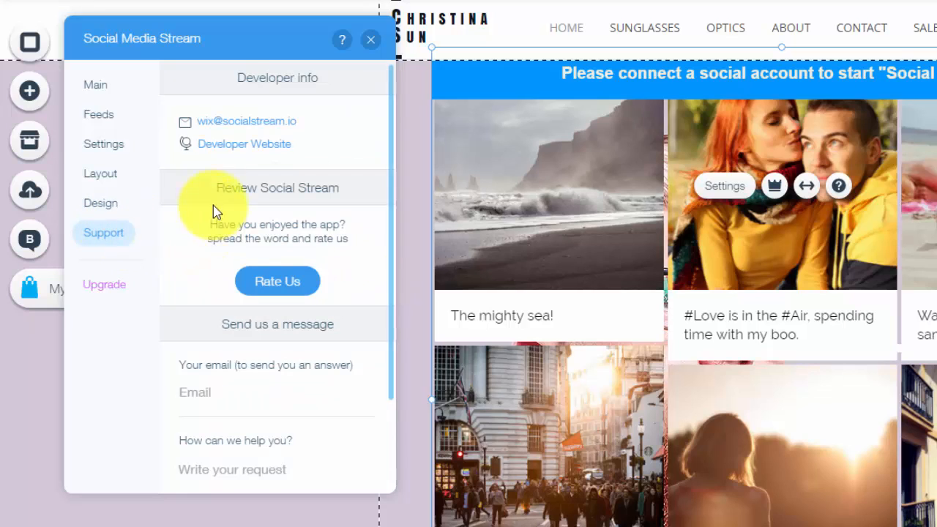
{"action": "left_click", "coordinate": [96, 84]}
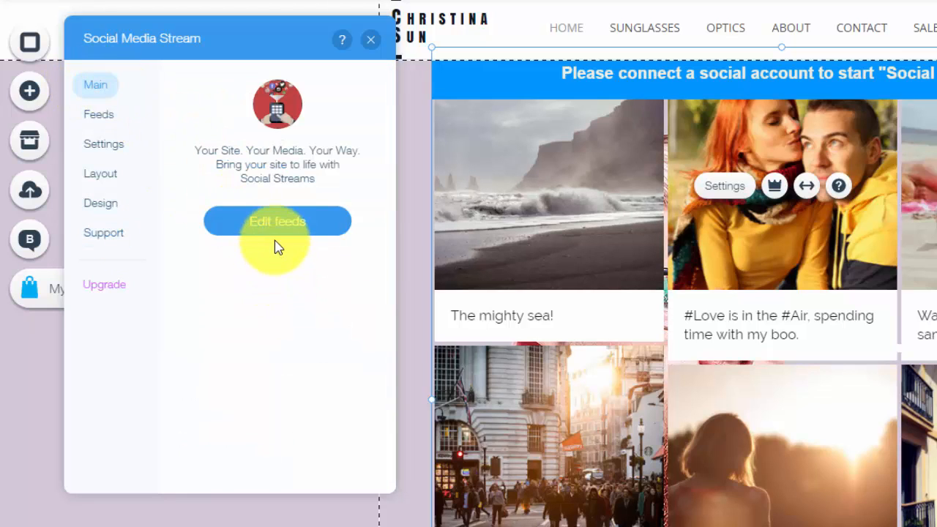
- Add and apply a YouTube channel feed with username 'ComputerMDofGilber'
{"action": "left_click", "coordinate": [98, 114]}
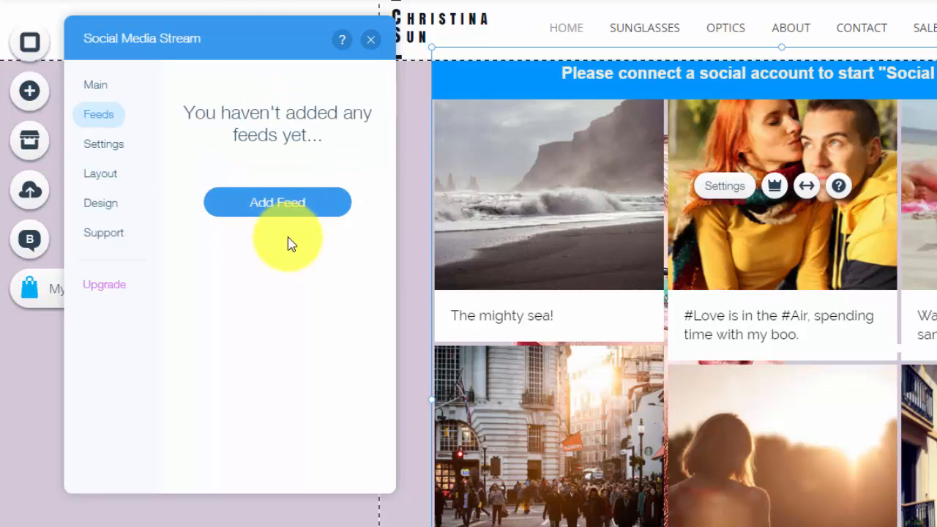
{"action": "left_click", "coordinate": [277, 203]}
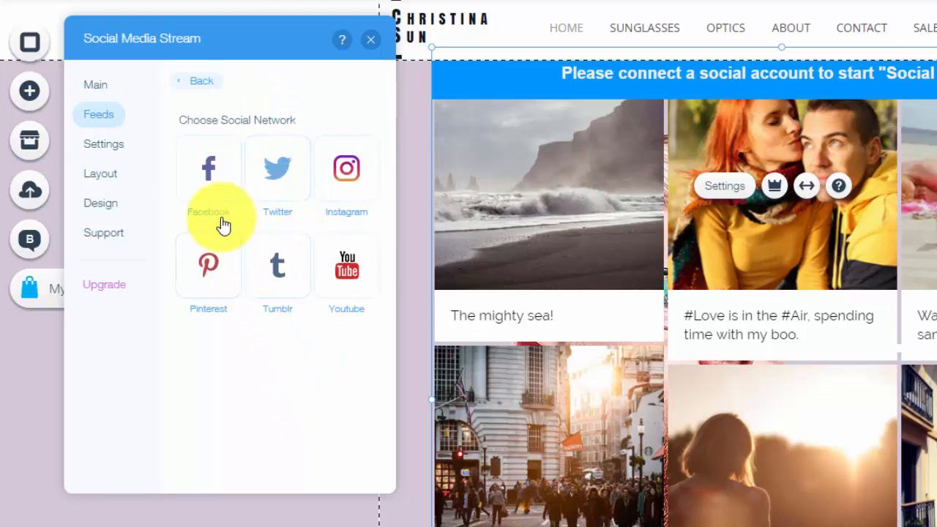
{"action": "mouse_move", "coordinate": [213, 253]}
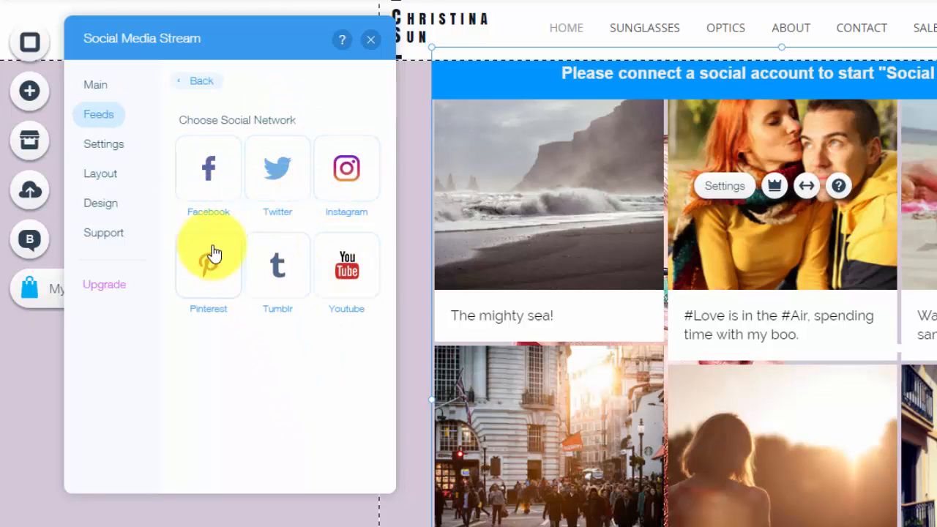
{"action": "mouse_move", "coordinate": [287, 401]}
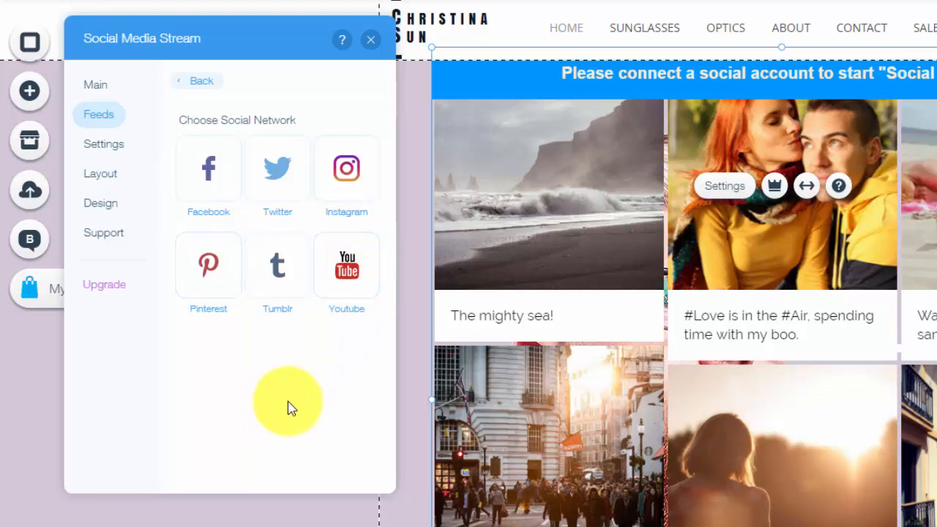
{"action": "left_click", "coordinate": [347, 265]}
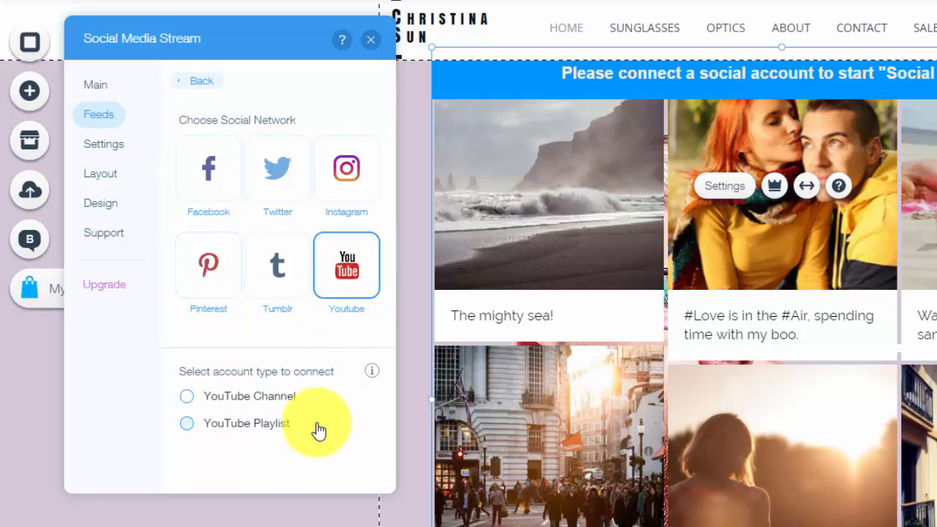
{"action": "mouse_move", "coordinate": [213, 401]}
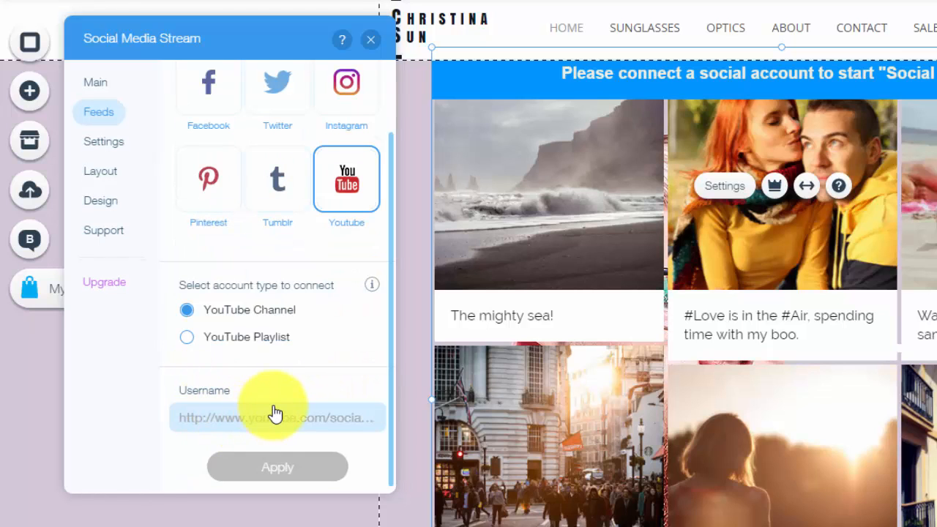
{"action": "left_click", "coordinate": [277, 418]}
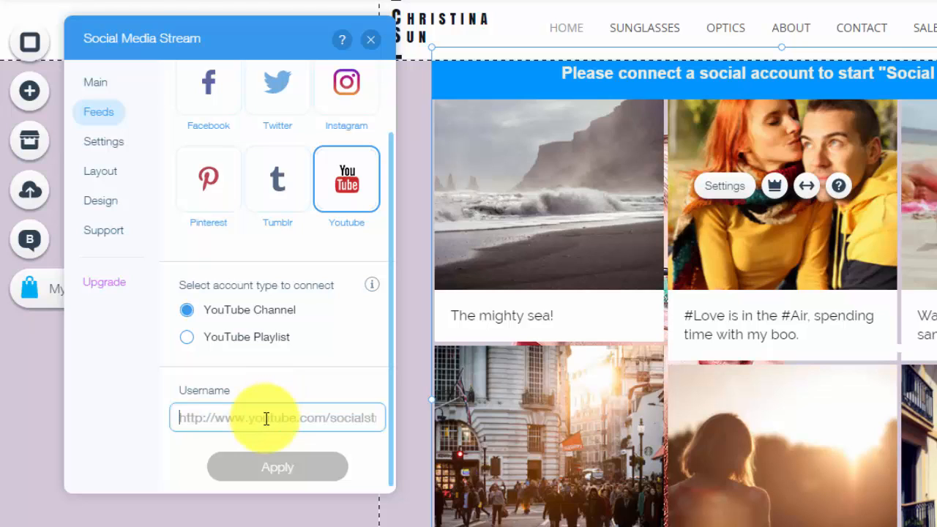
{"action": "type", "text": "Computer"}
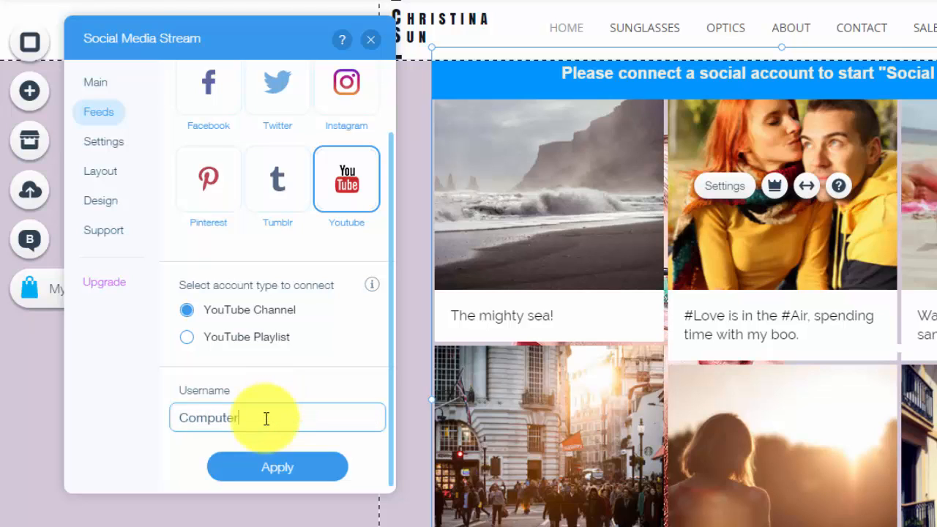
{"action": "type", "text": "MDof"}
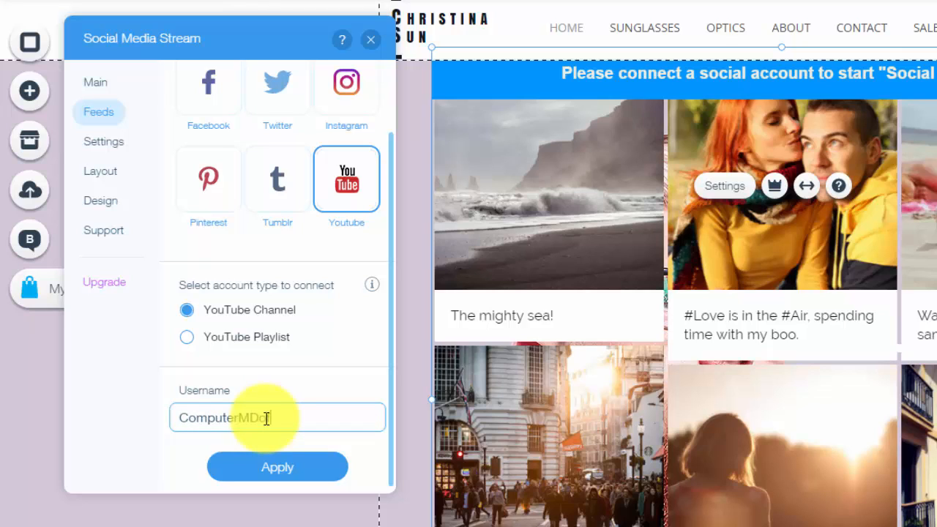
{"action": "type", "text": "Gilber"}
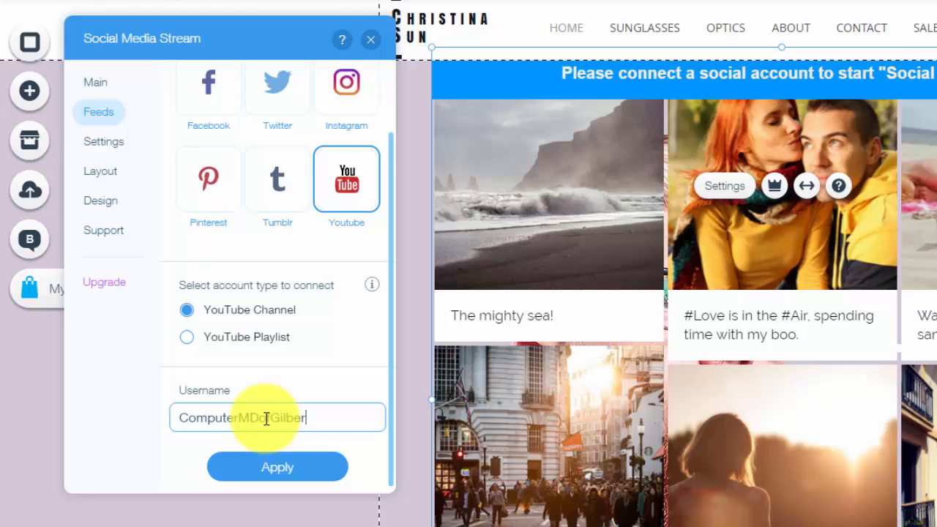
{"action": "left_click", "coordinate": [277, 467]}
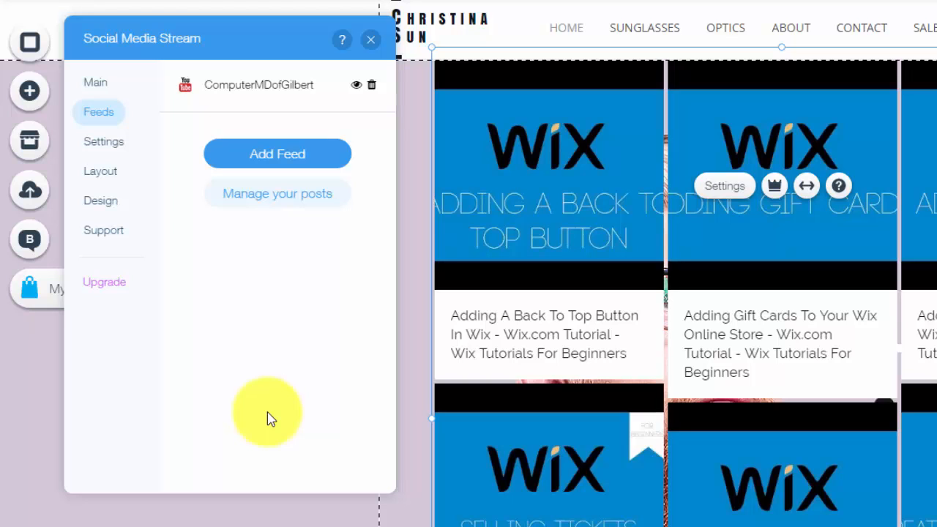
- Start a Twitter personal-profile feed, then cancel the Twitter authorization
{"action": "left_click", "coordinate": [277, 153]}
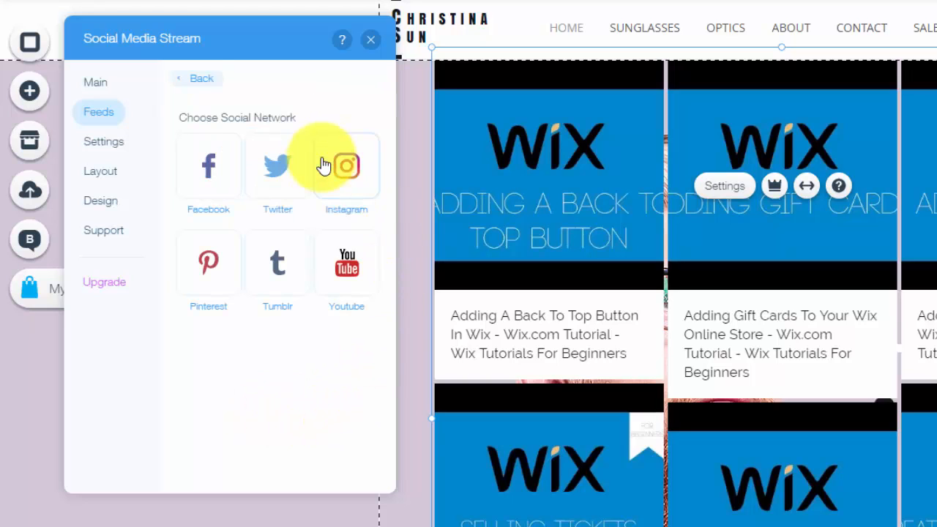
{"action": "mouse_move", "coordinate": [347, 191]}
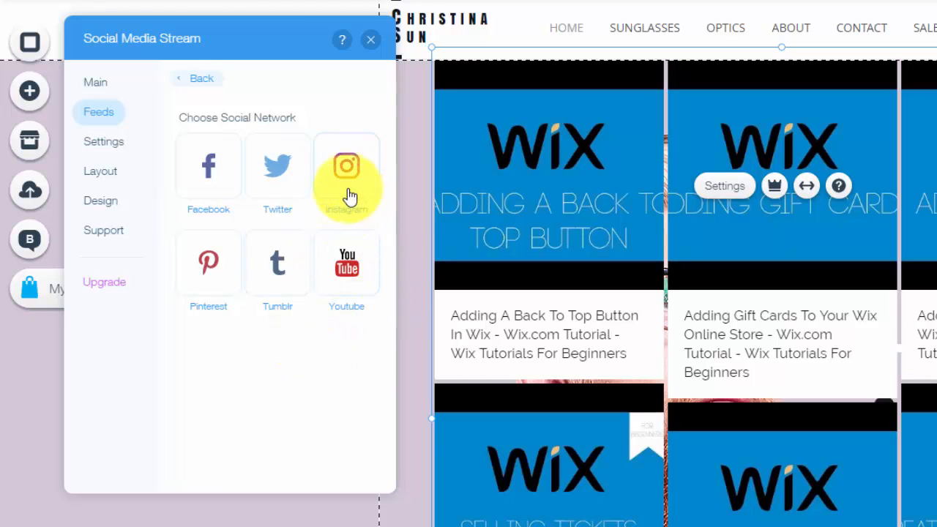
{"action": "left_click", "coordinate": [277, 165]}
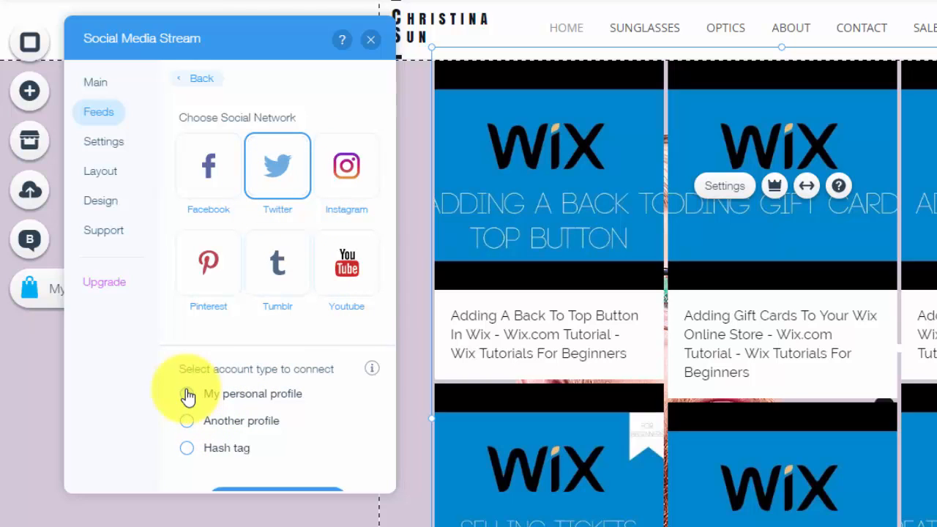
{"action": "left_click", "coordinate": [187, 396]}
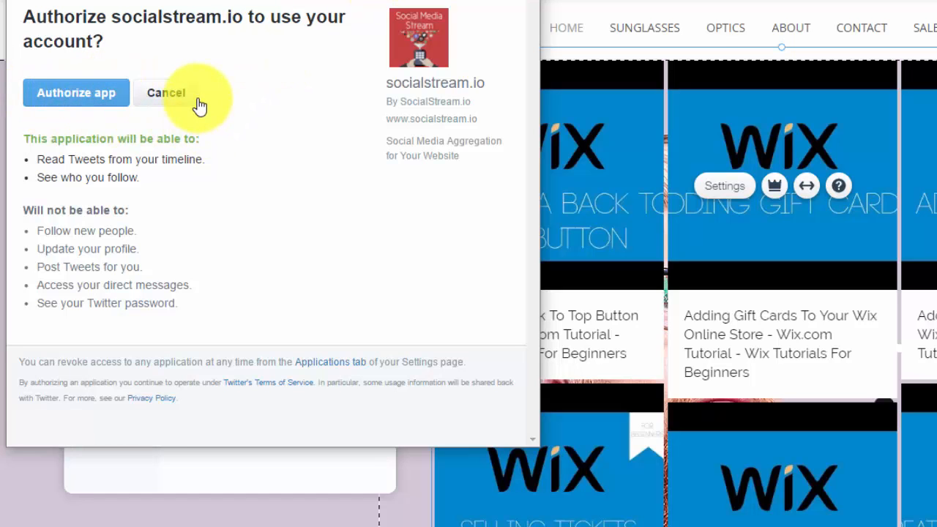
{"action": "left_click", "coordinate": [165, 92]}
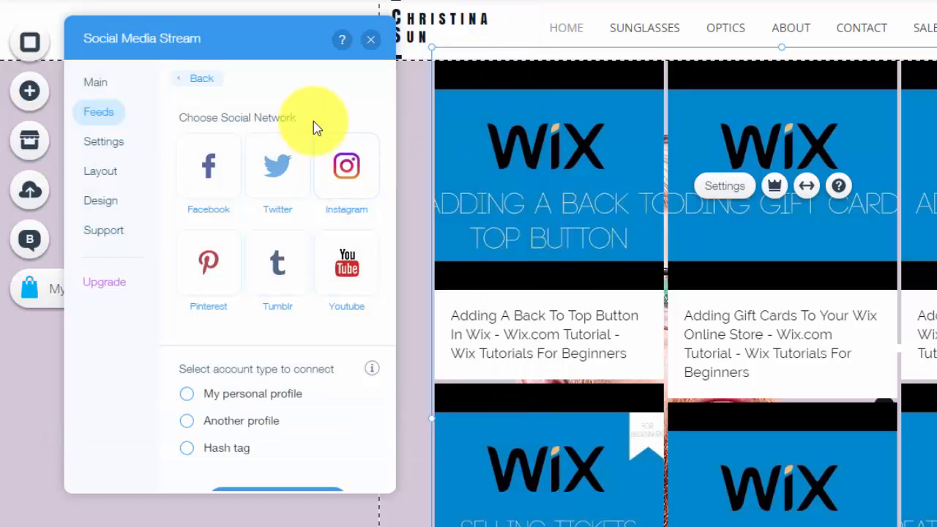
{"action": "mouse_move", "coordinate": [254, 204]}
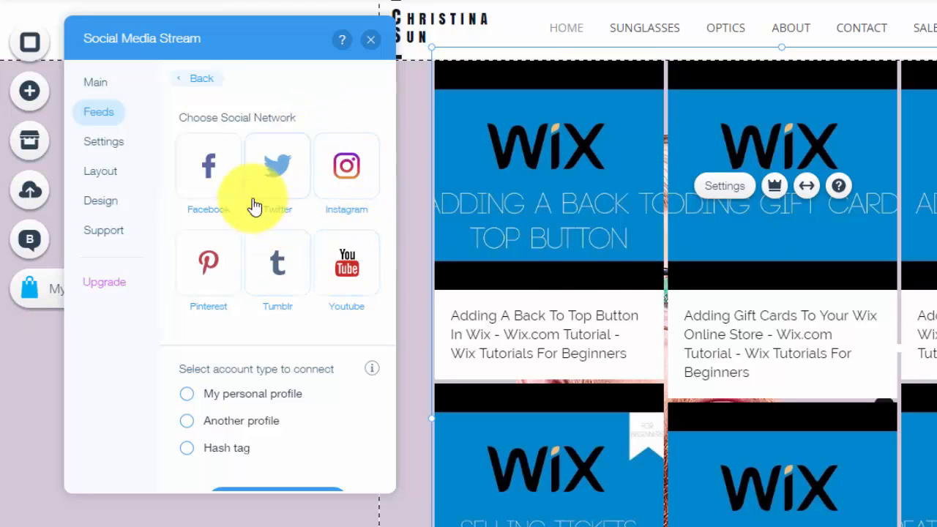
{"action": "mouse_move", "coordinate": [277, 264]}
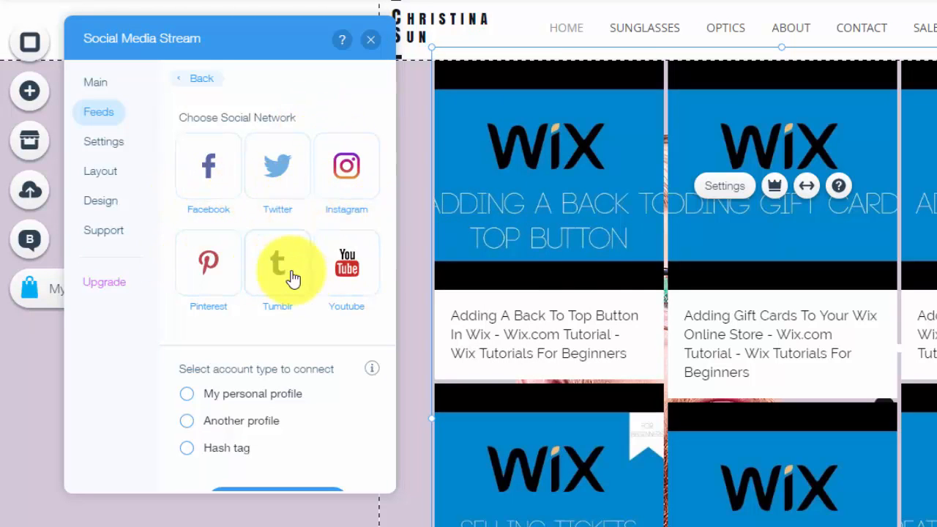
{"action": "mouse_move", "coordinate": [286, 326]}
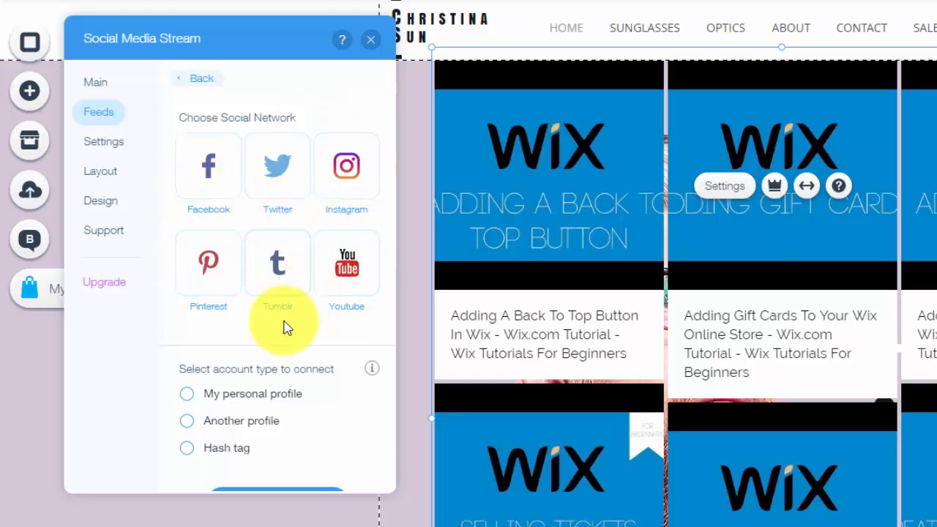
{"action": "mouse_move", "coordinate": [122, 301]}
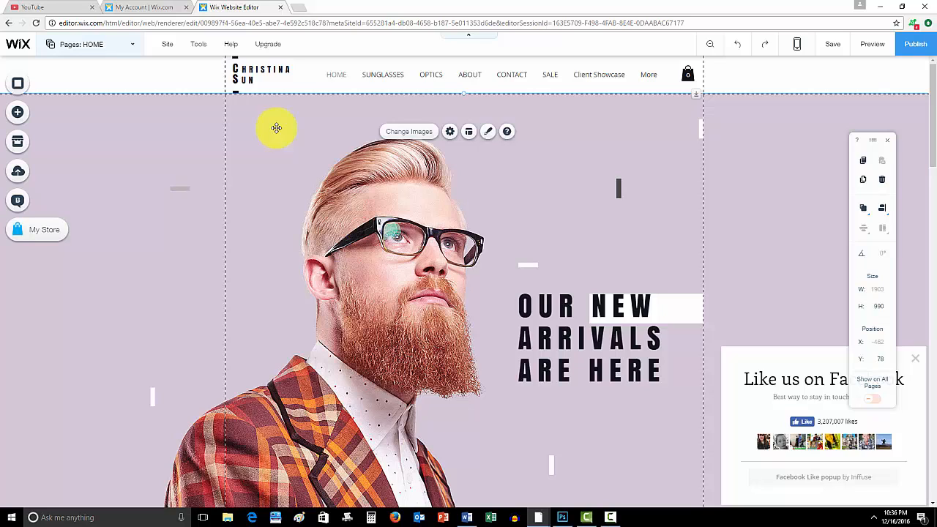
{"action": "mouse_move", "coordinate": [512, 419]}
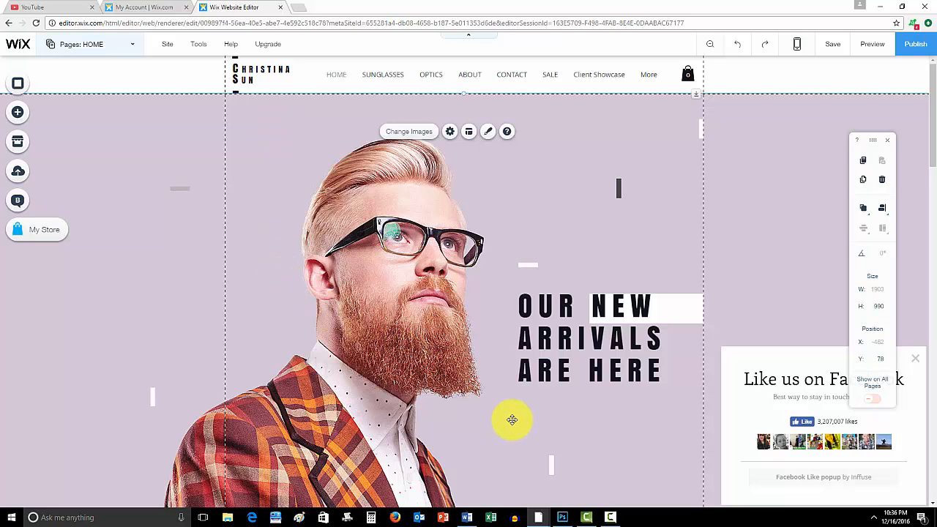
{"action": "mouse_move", "coordinate": [657, 470]}
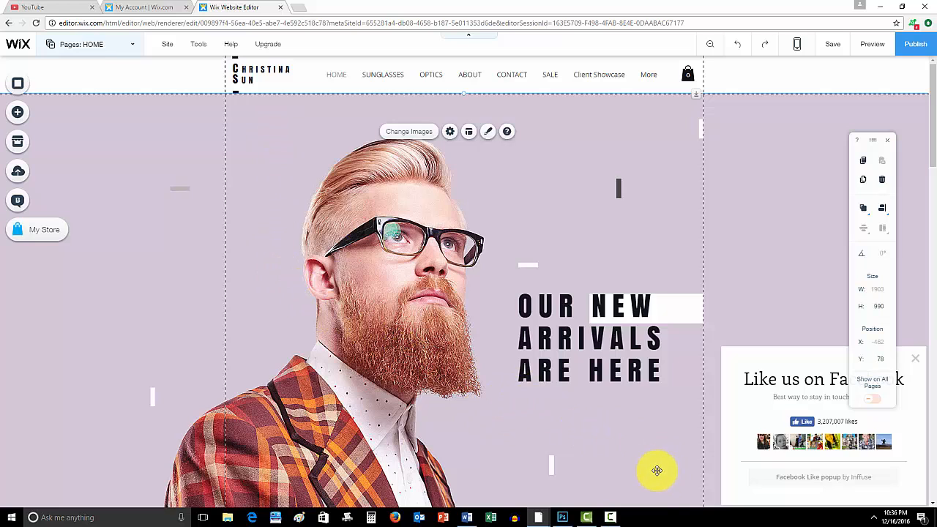
{"action": "mouse_move", "coordinate": [615, 518]}
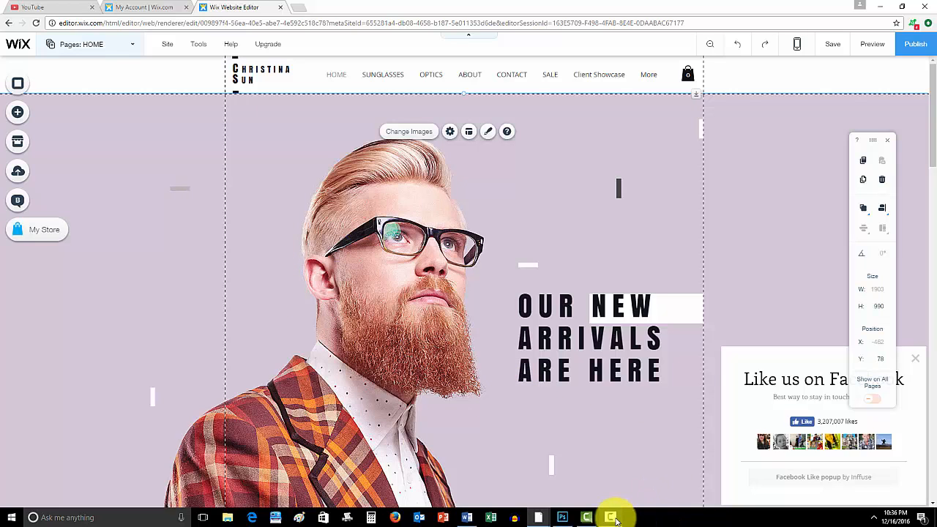